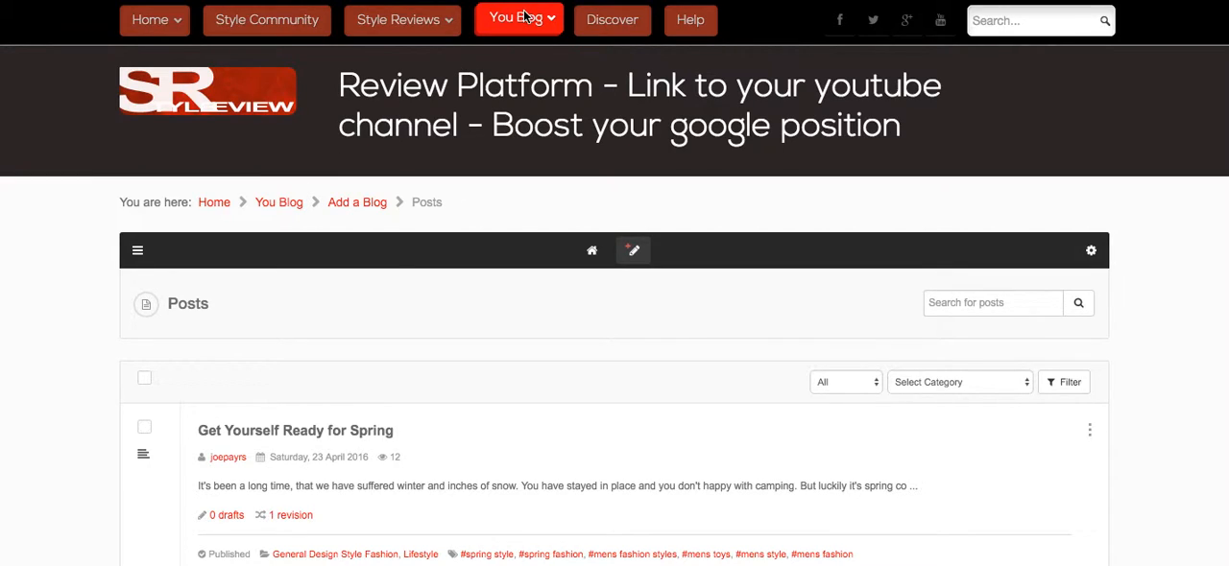
Step: Start a new blog post from the You Blog menu's Add a Blog option
click(513, 19)
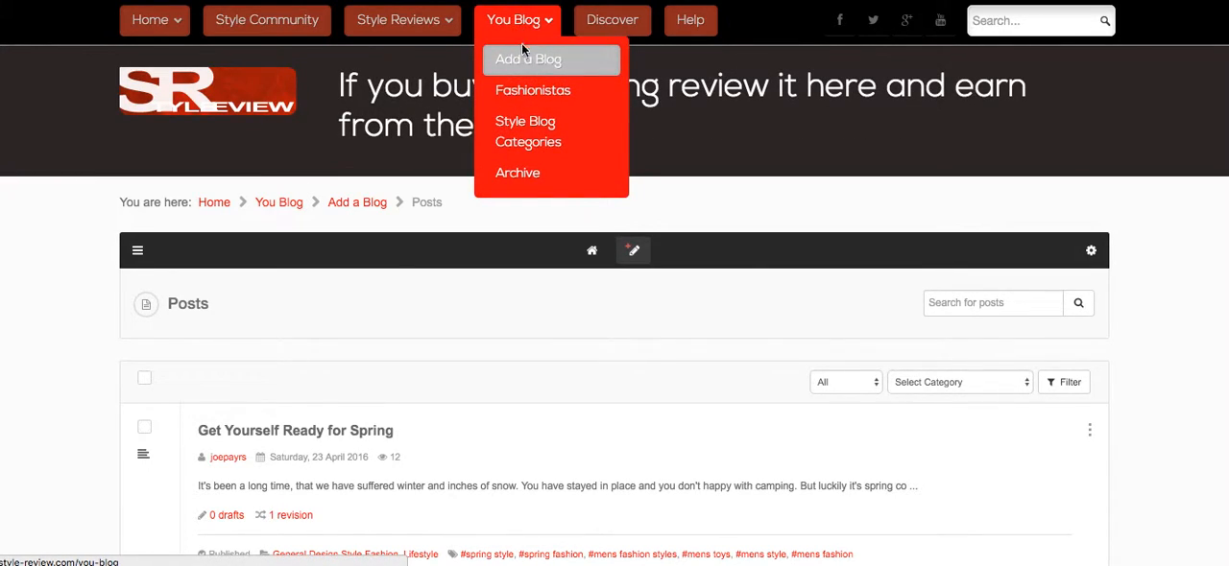
click(528, 60)
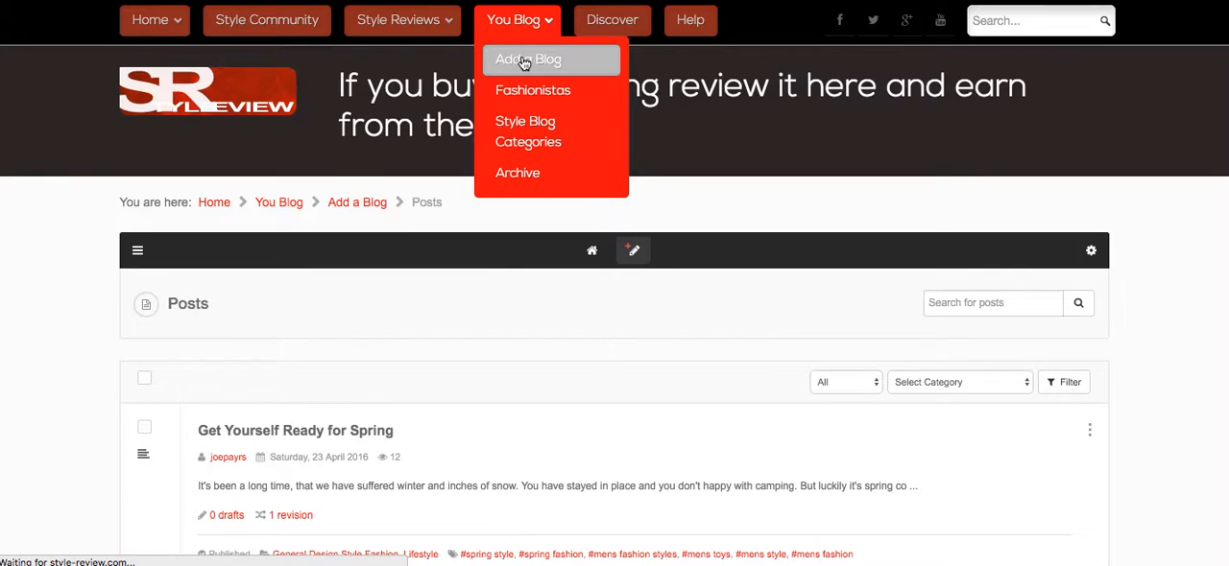
click(528, 60)
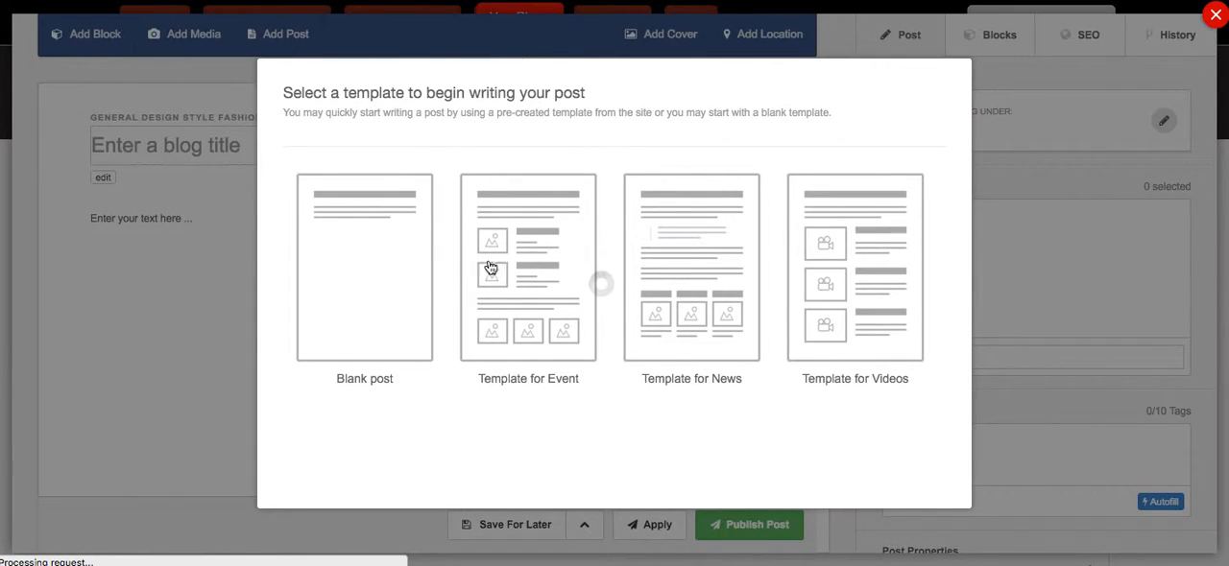
Step: Start the new post from the News template
click(691, 267)
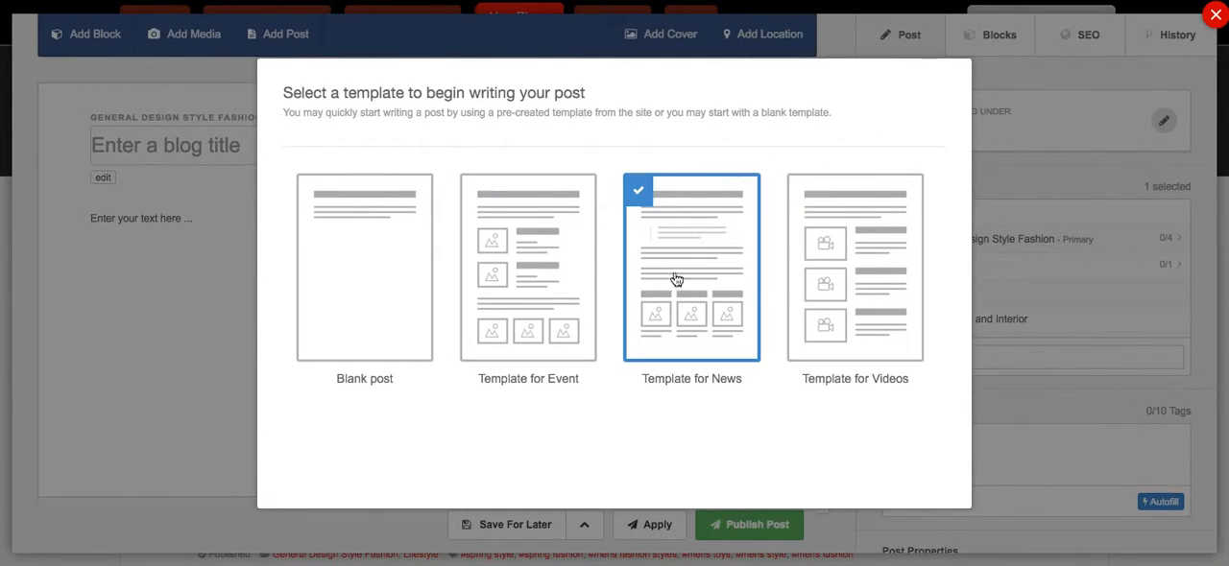
click(363, 269)
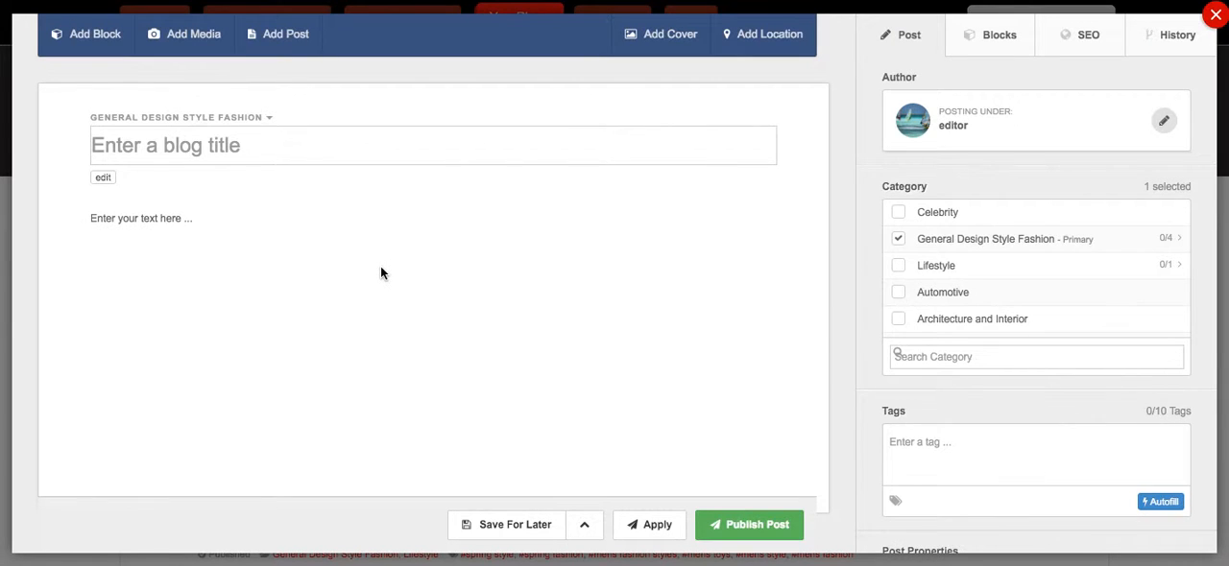
mouse_move(1105, 226)
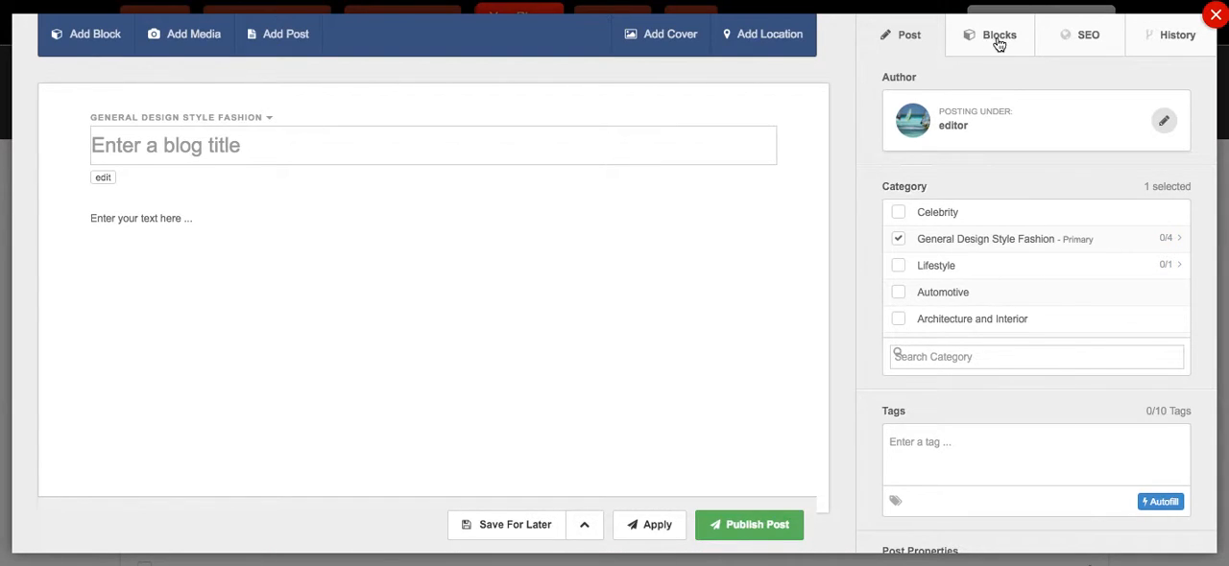
mouse_move(712, 139)
text(Use Perfect Scent)
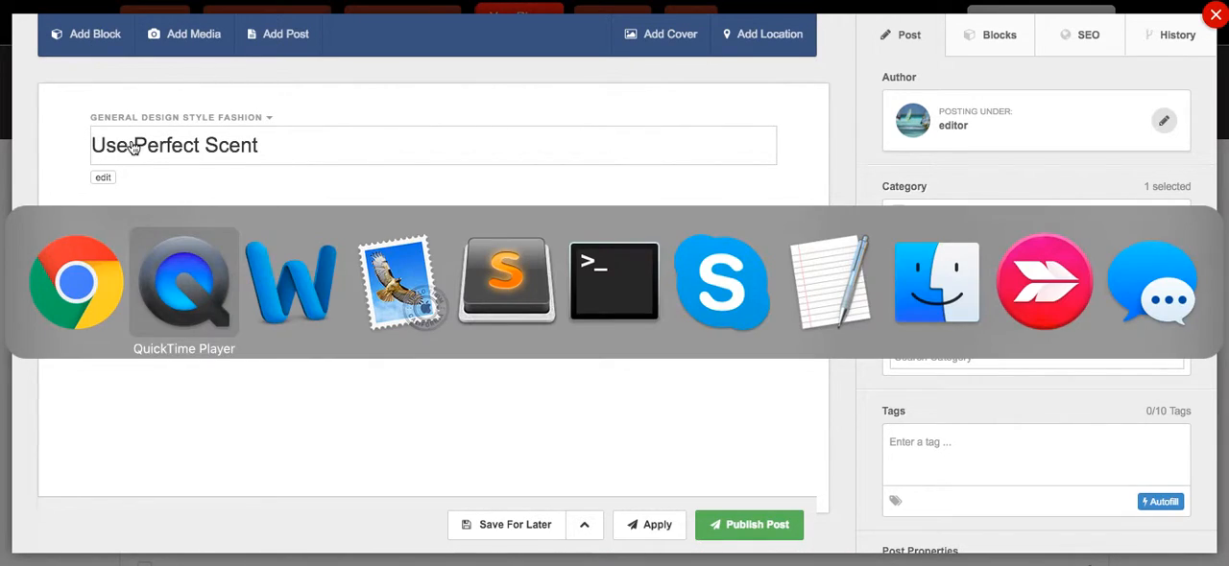
Step: Replace the post title with 'Top Tips for being effortlessly Fashionable and Fresh'
click(292, 282)
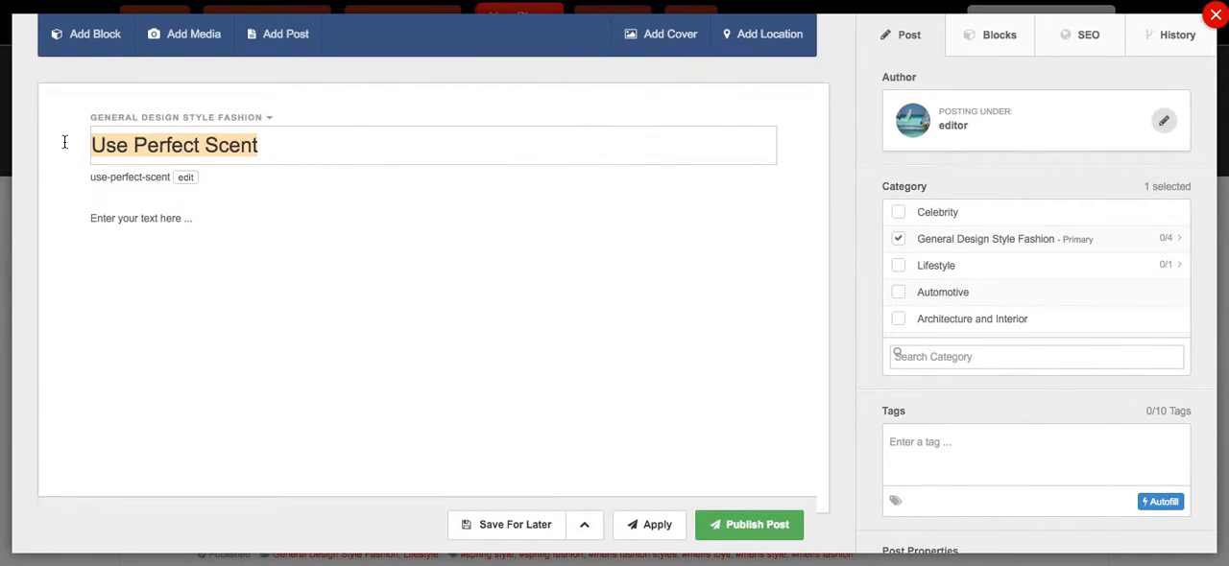
text(Top Tips for being effortlessly Fashionable and Fresh)
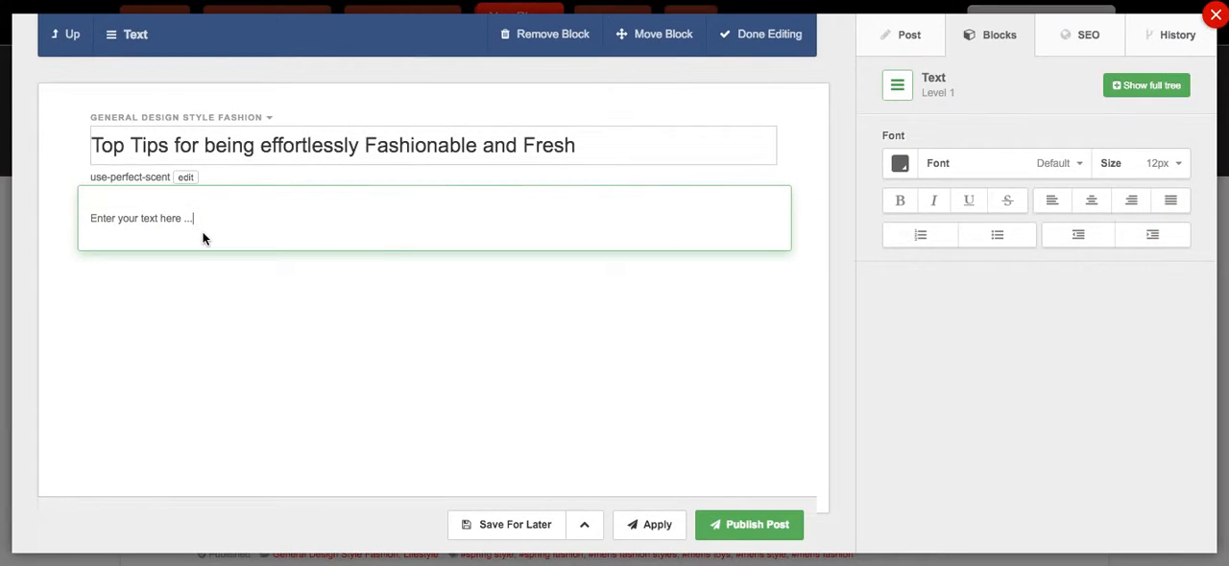
Step: Insert a Heading block reading 'Keep it Simple' into the post body
click(768, 33)
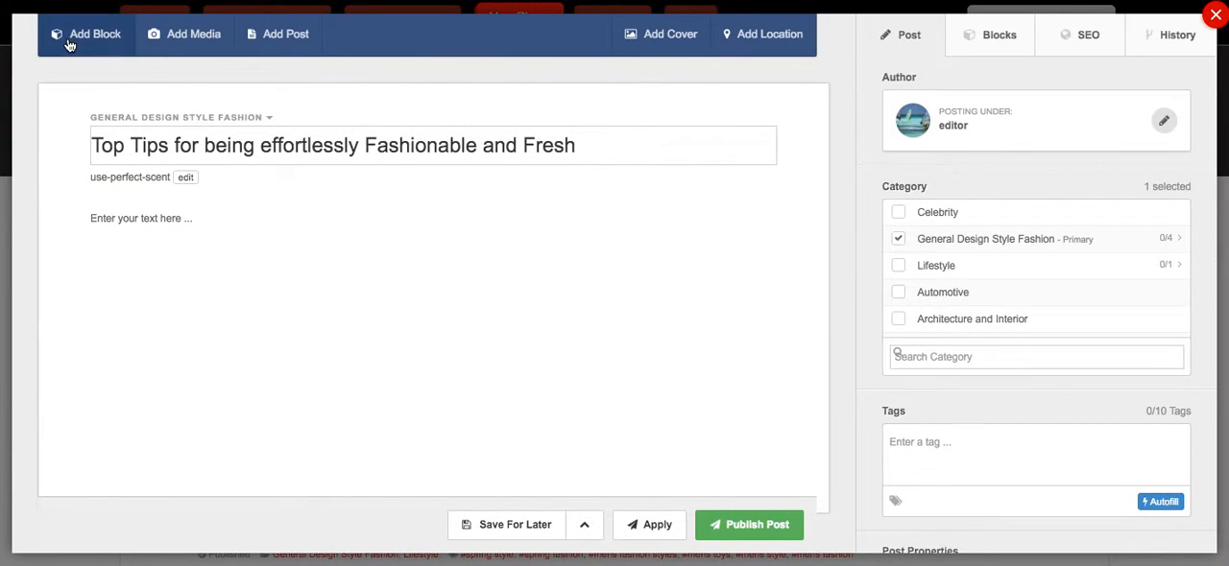
click(94, 34)
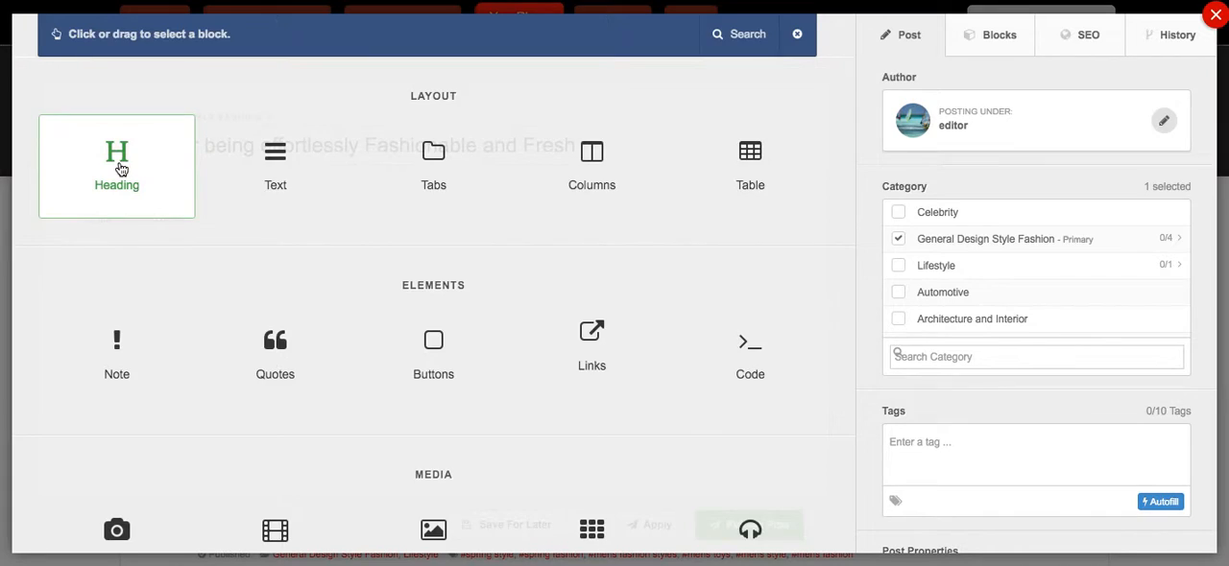
click(116, 165)
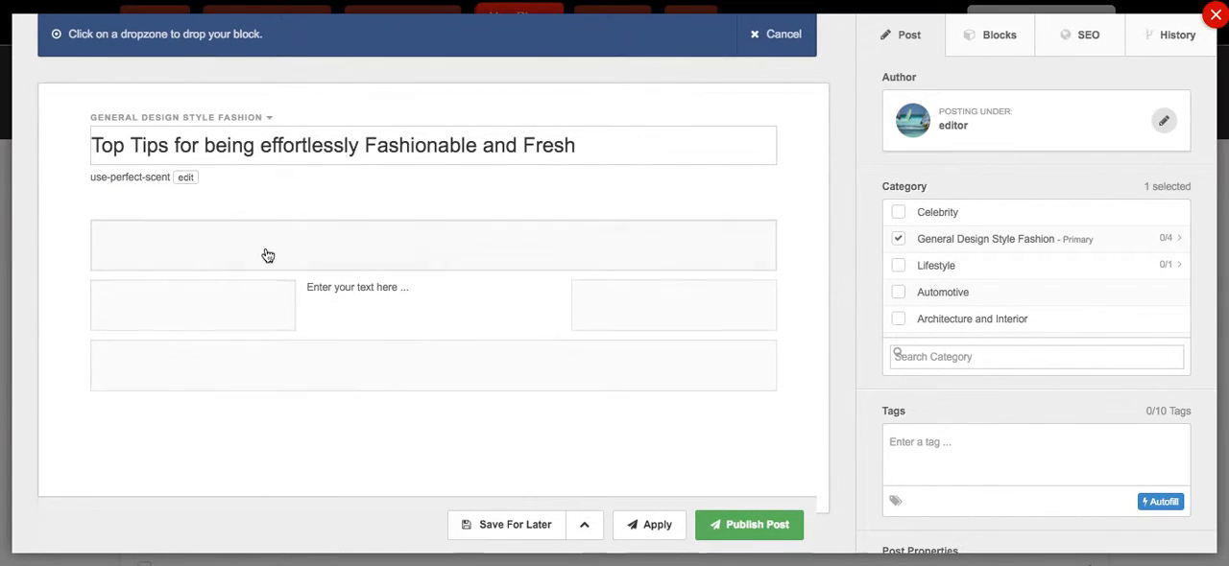
click(433, 365)
text(Keep it Simple)
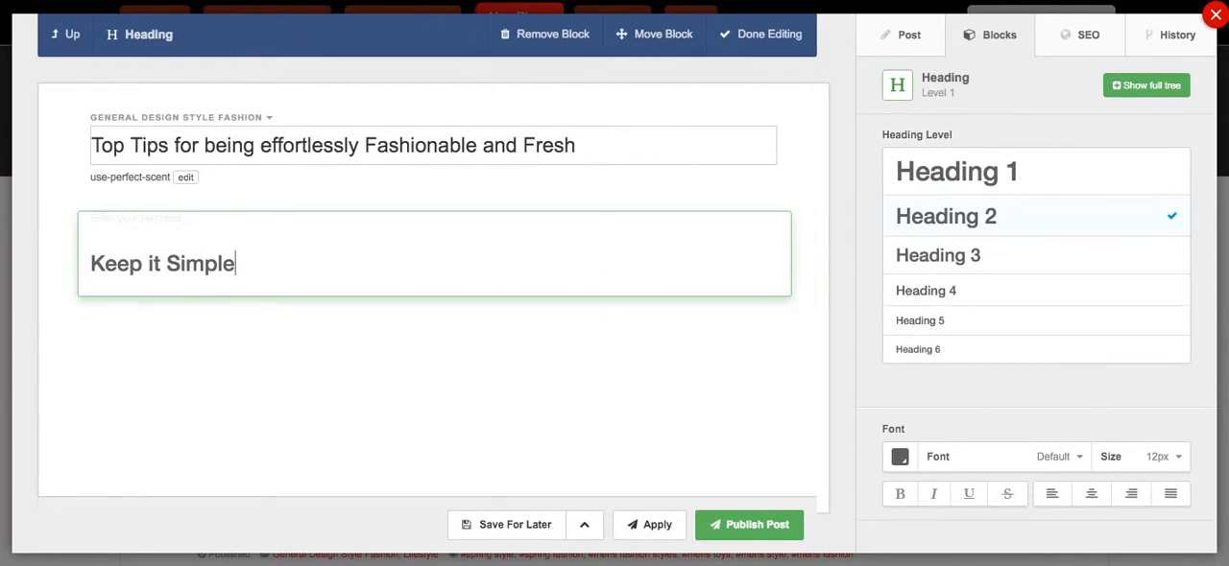
click(768, 34)
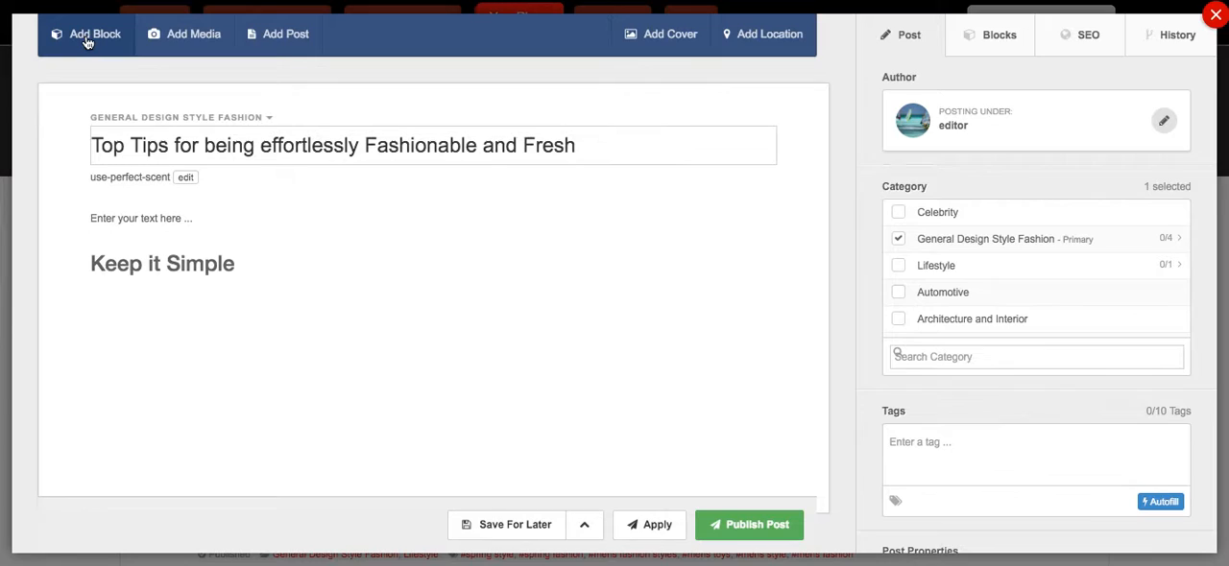
click(86, 34)
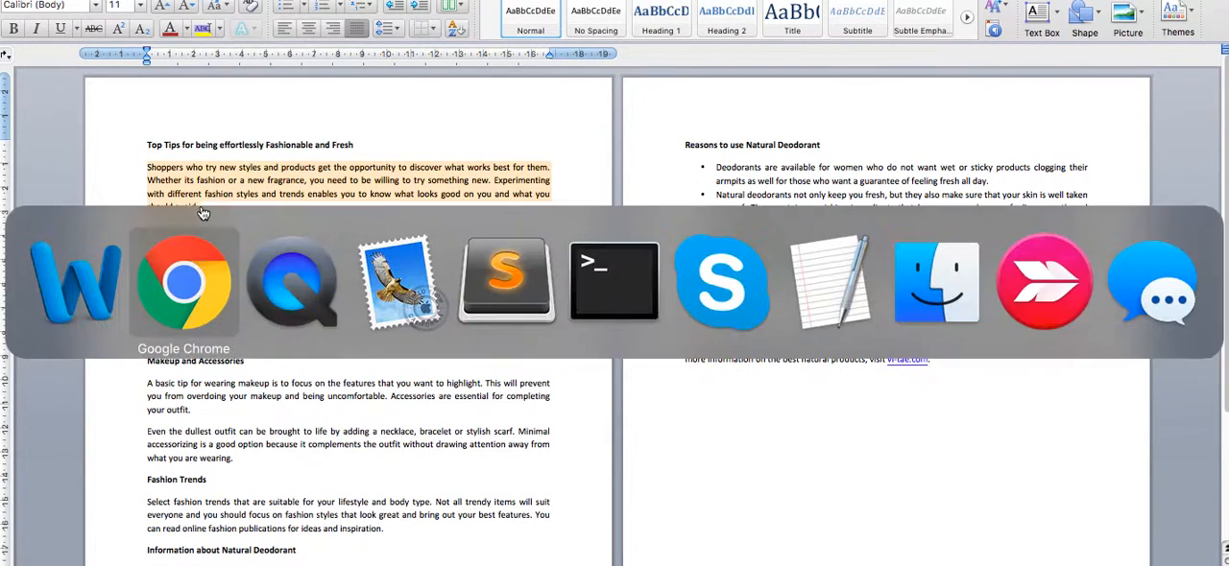
Step: Add a top text block with the paragraph 'Shoppers who try new styles and products…'
click(183, 281)
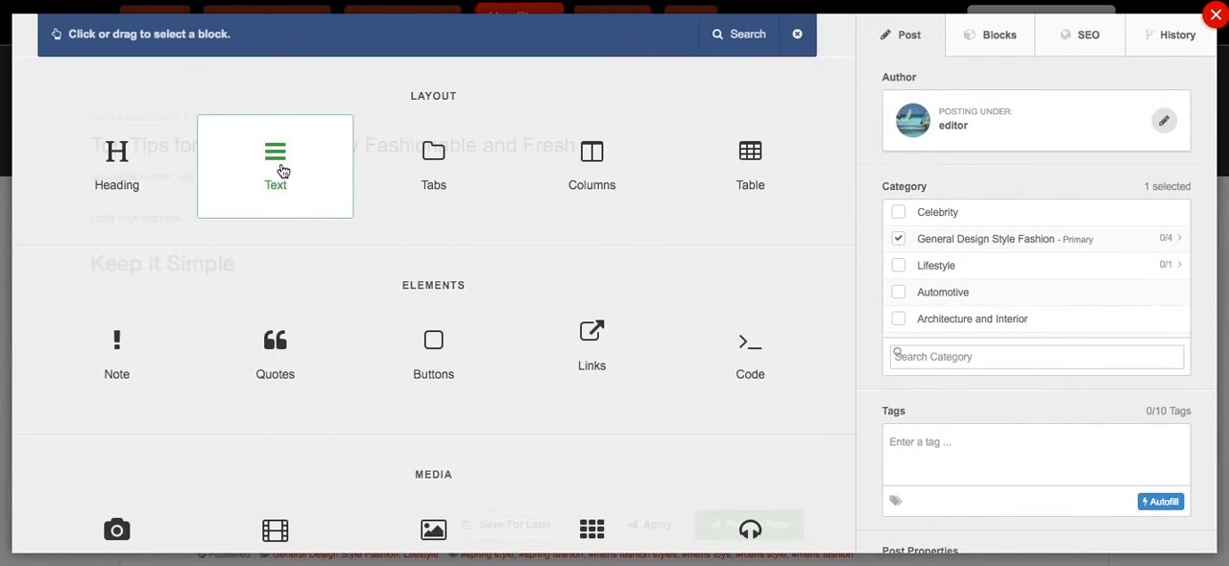
click(276, 165)
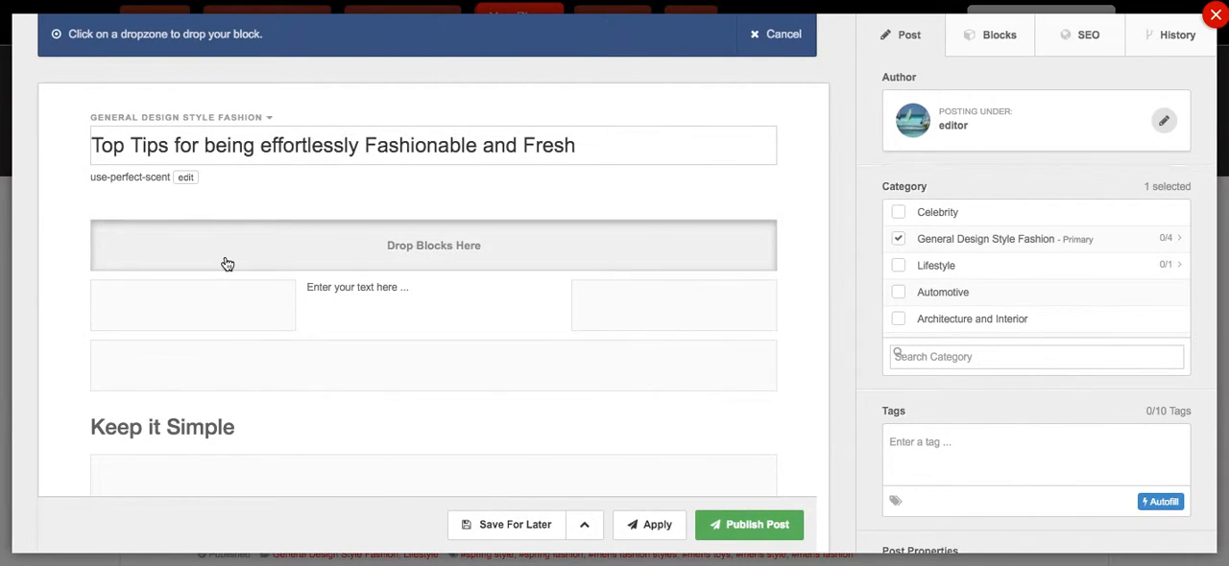
click(776, 33)
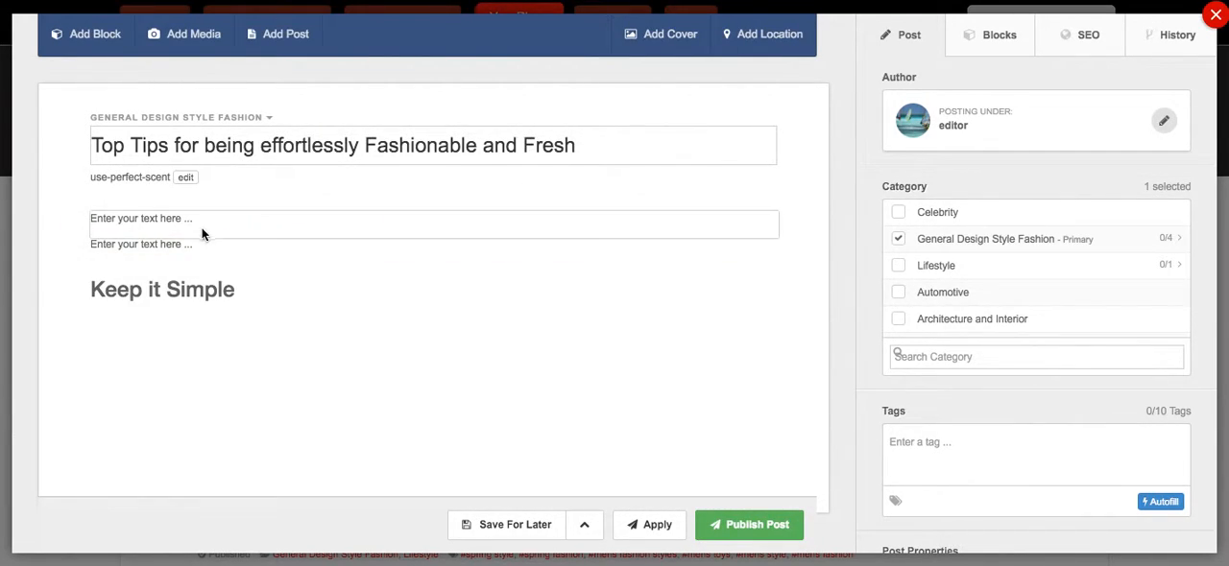
click(139, 218)
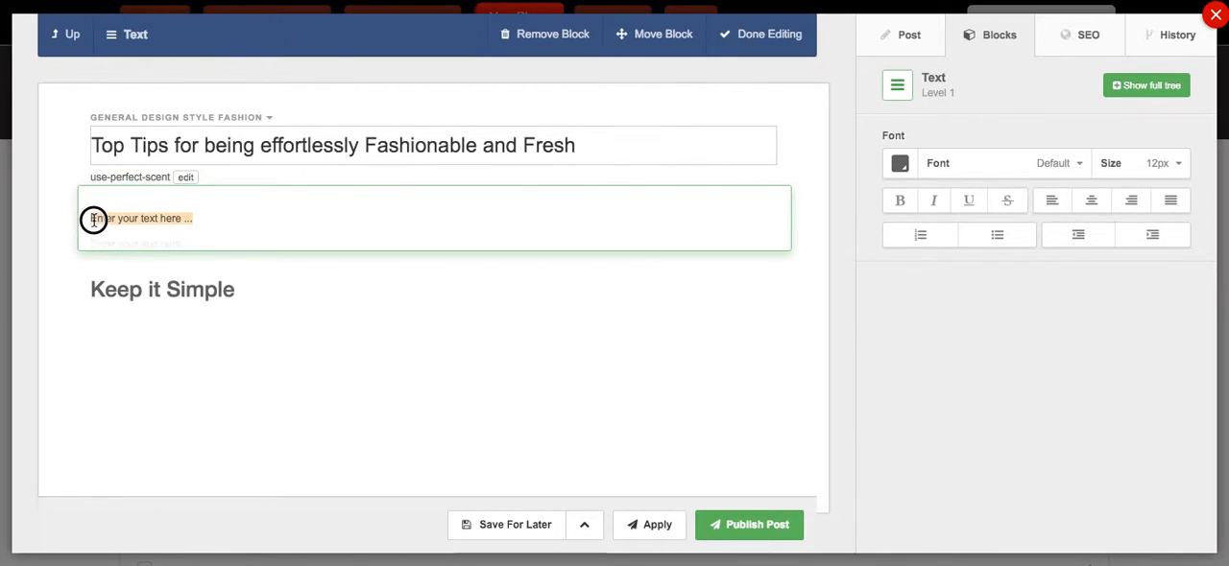
text(Shoppers who try new styles and products get the opportunity to discover what works best for them. Whether its fashion or a new fragrance, you need to be willing to try something new. Experimenting with different fashion styles and trends enables you to know what looks good on you and what you should avoid.)
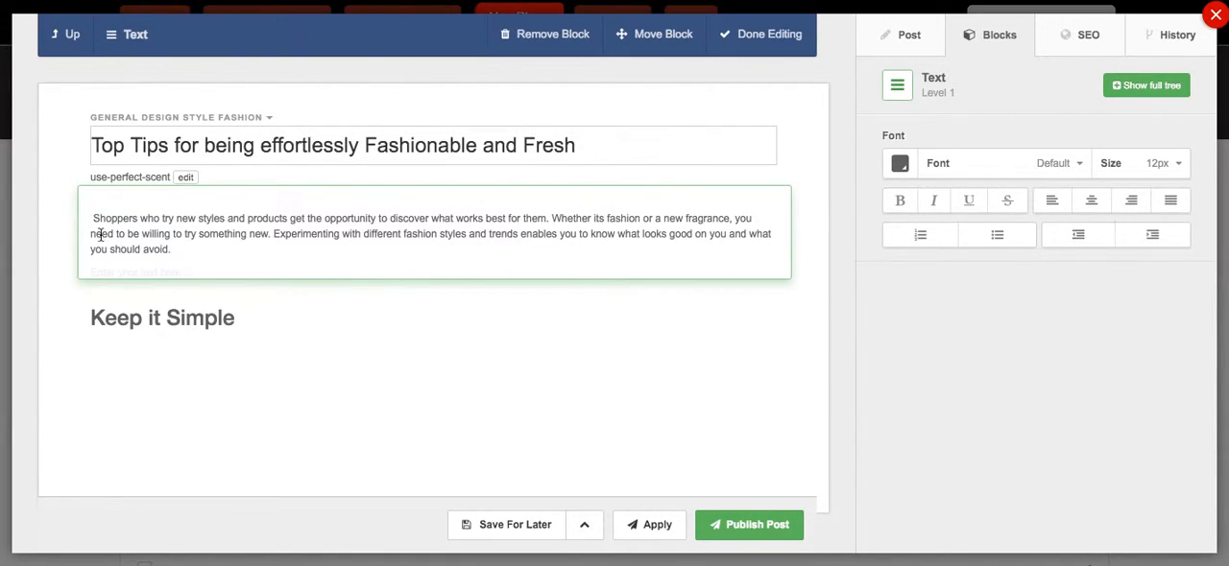
click(162, 318)
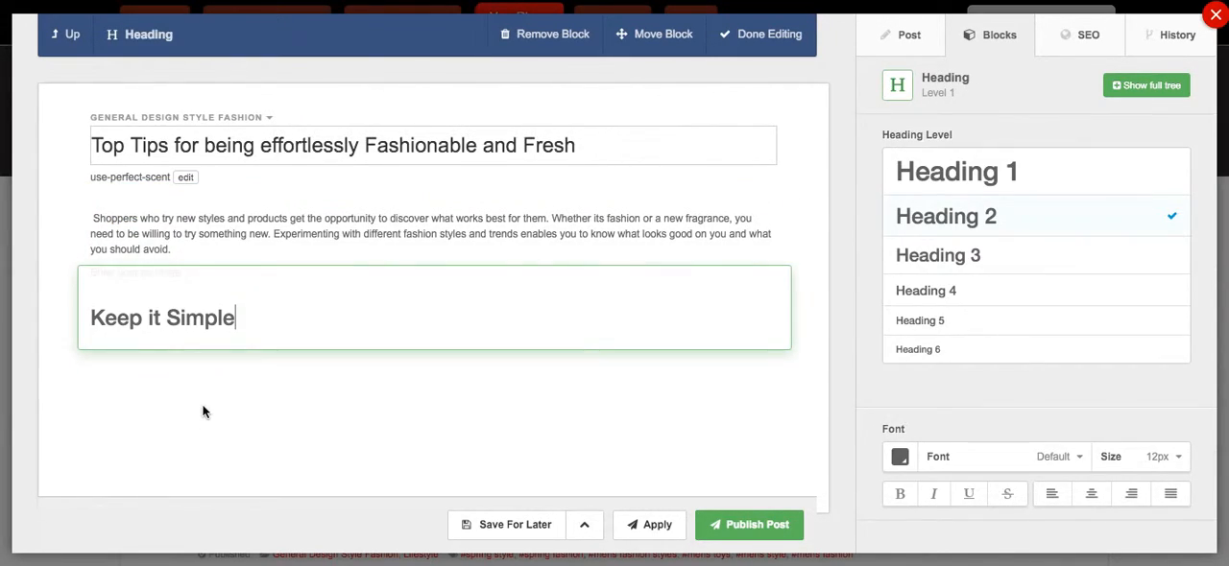
click(432, 234)
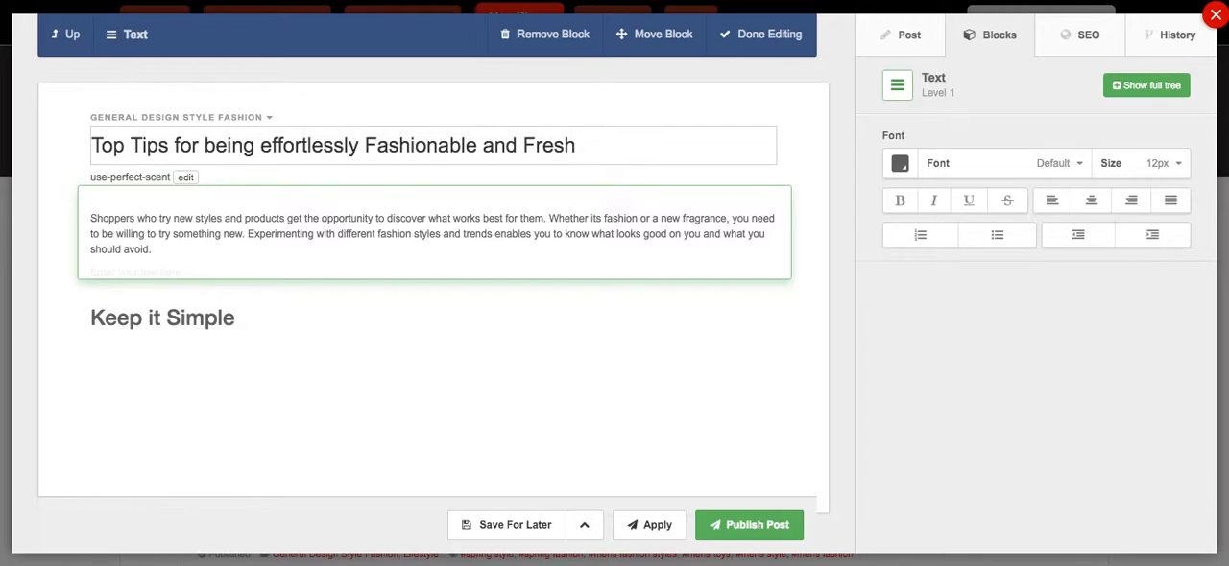
click(760, 33)
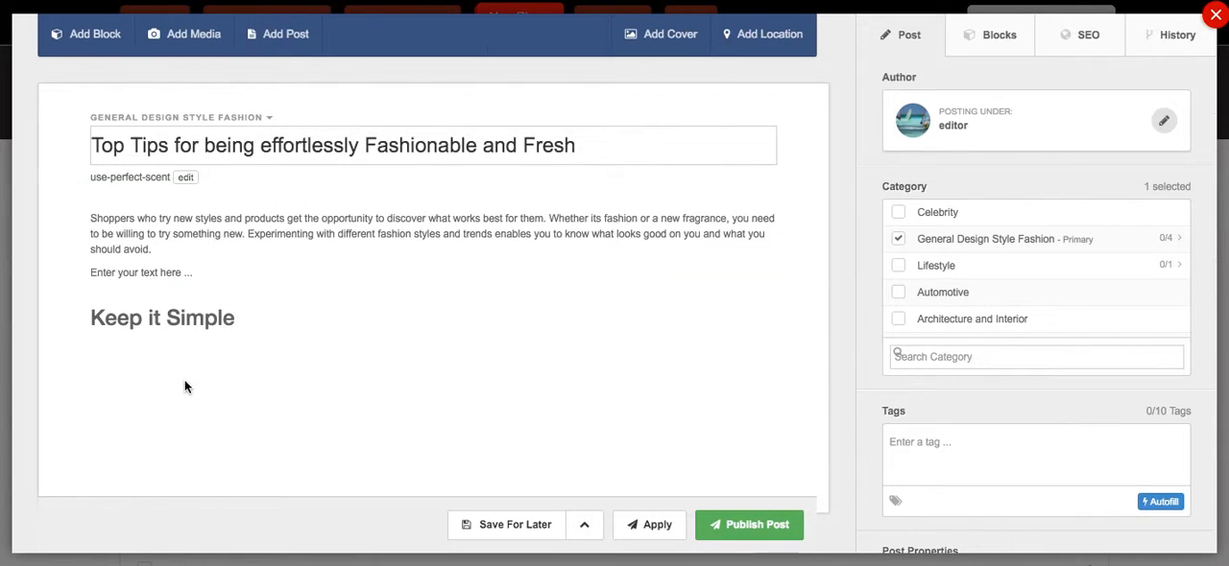
Step: Drop the empty text block beneath the 'Keep it Simple' heading and deselect it
click(141, 272)
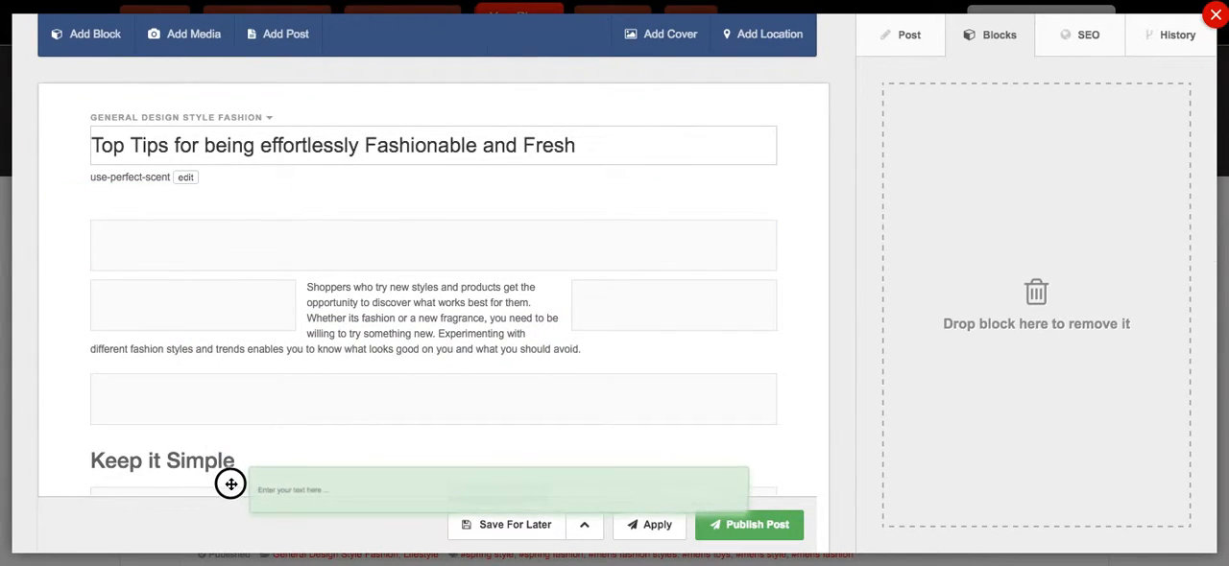
click(230, 484)
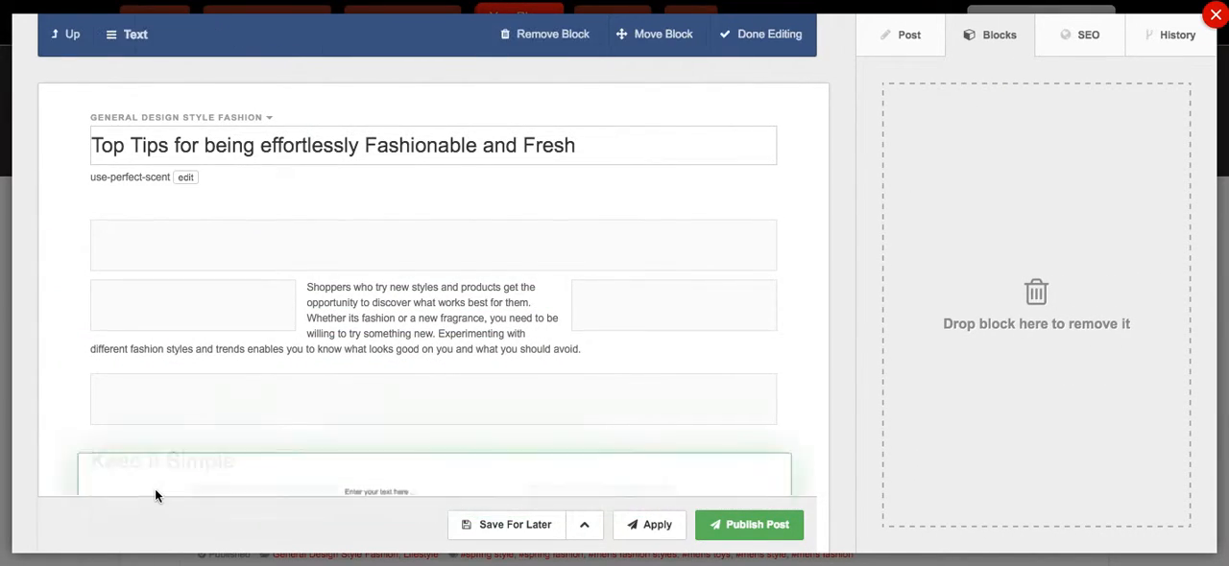
click(759, 34)
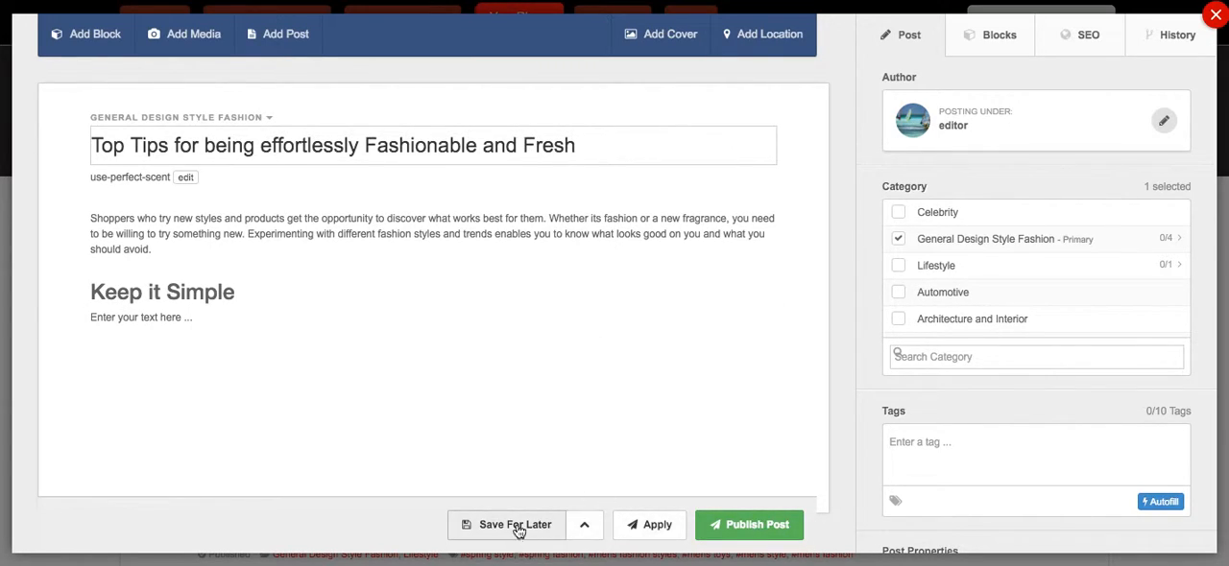
mouse_move(397, 369)
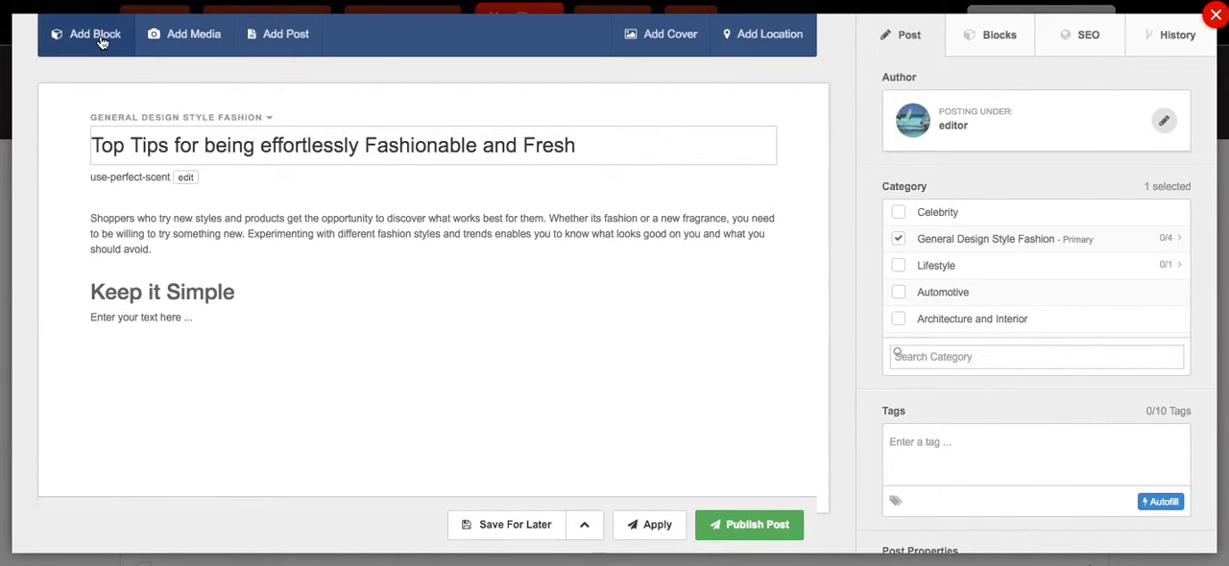
Step: Browse the block library's layout, elements, media, misc and embeddable categories
click(94, 34)
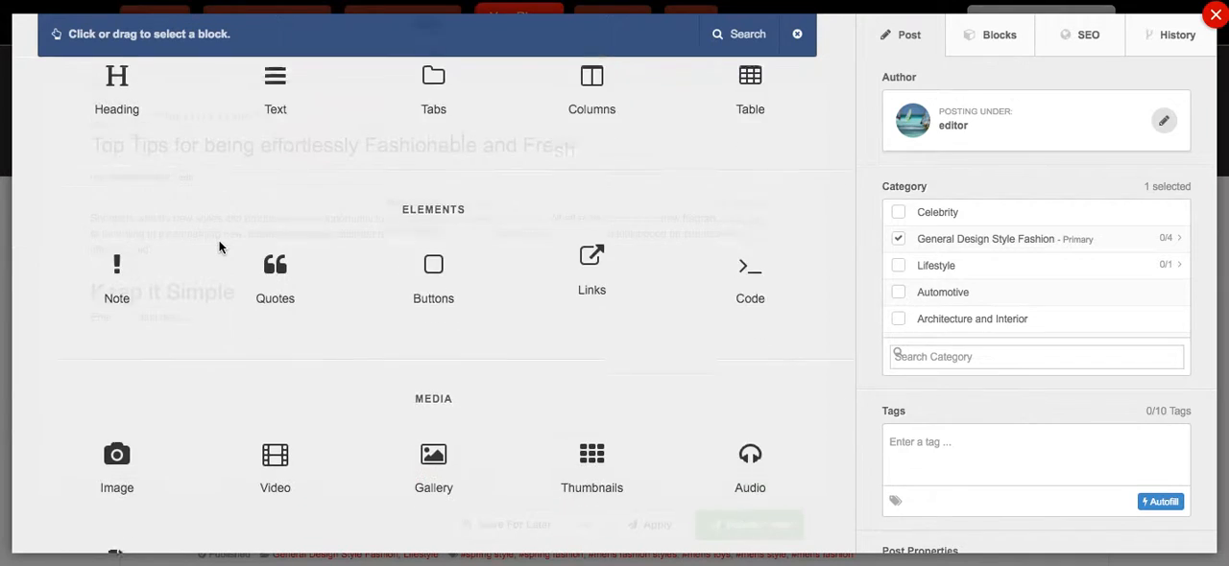
scroll(down, 3)
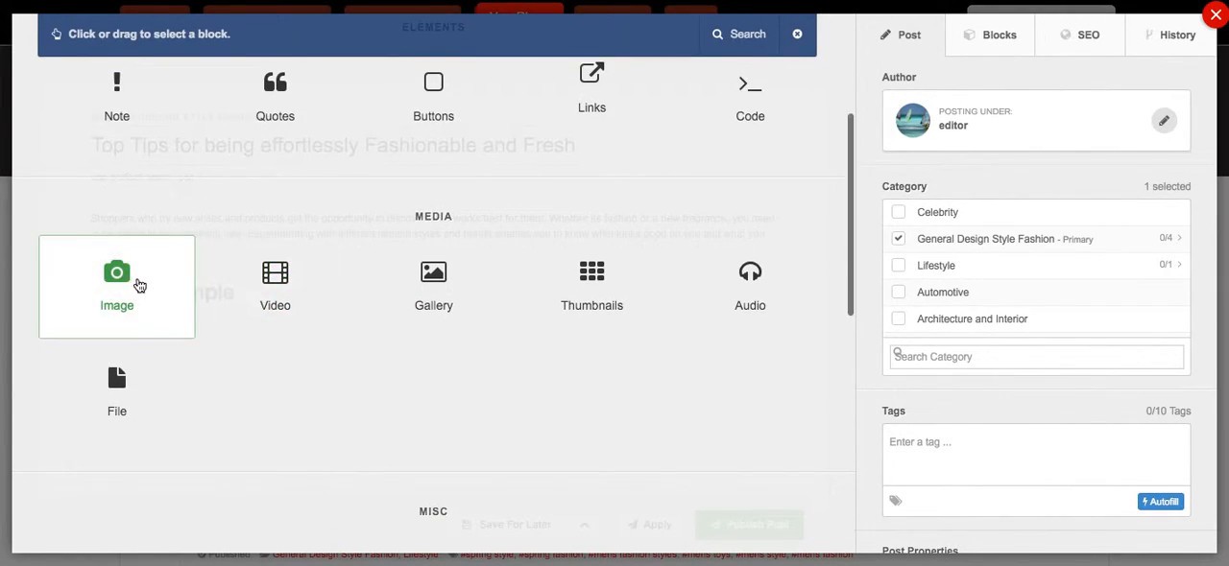
mouse_move(358, 284)
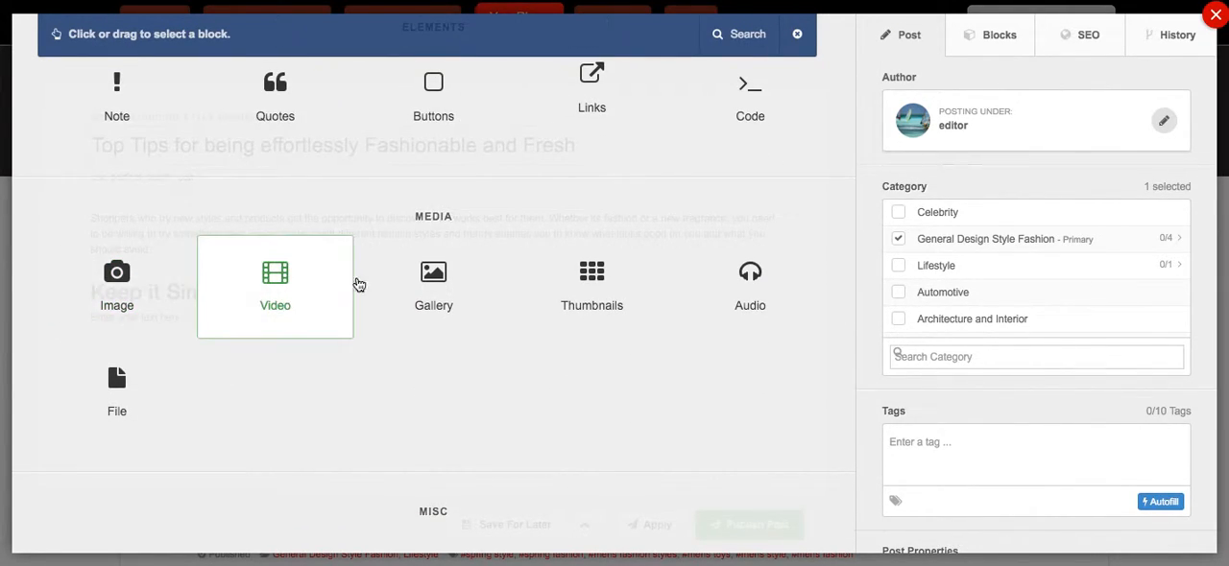
mouse_move(296, 311)
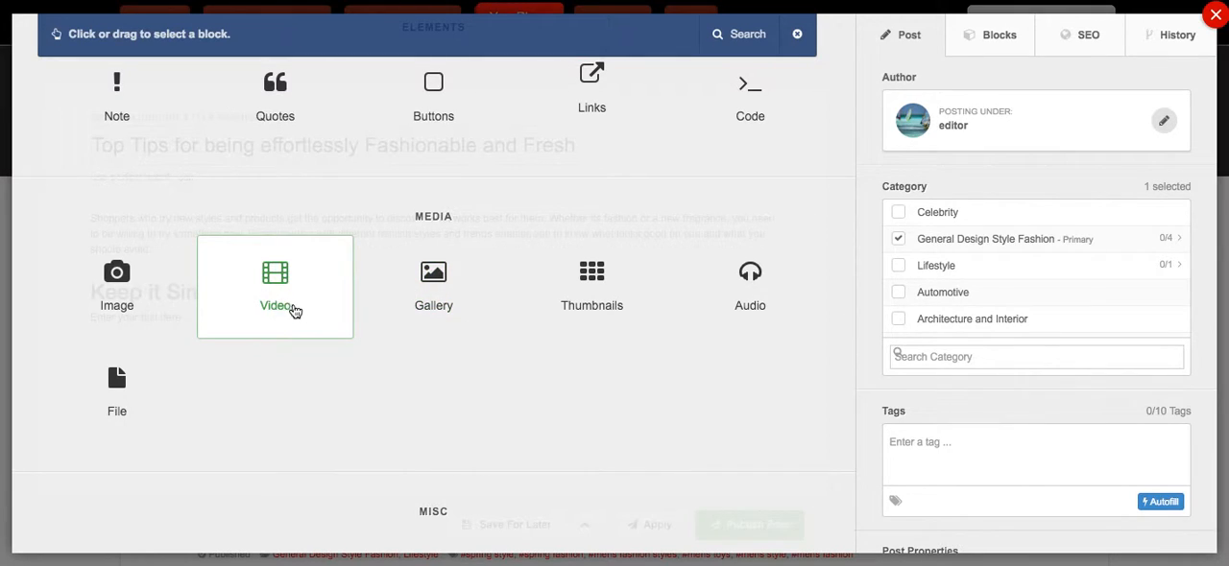
scroll(down, 3)
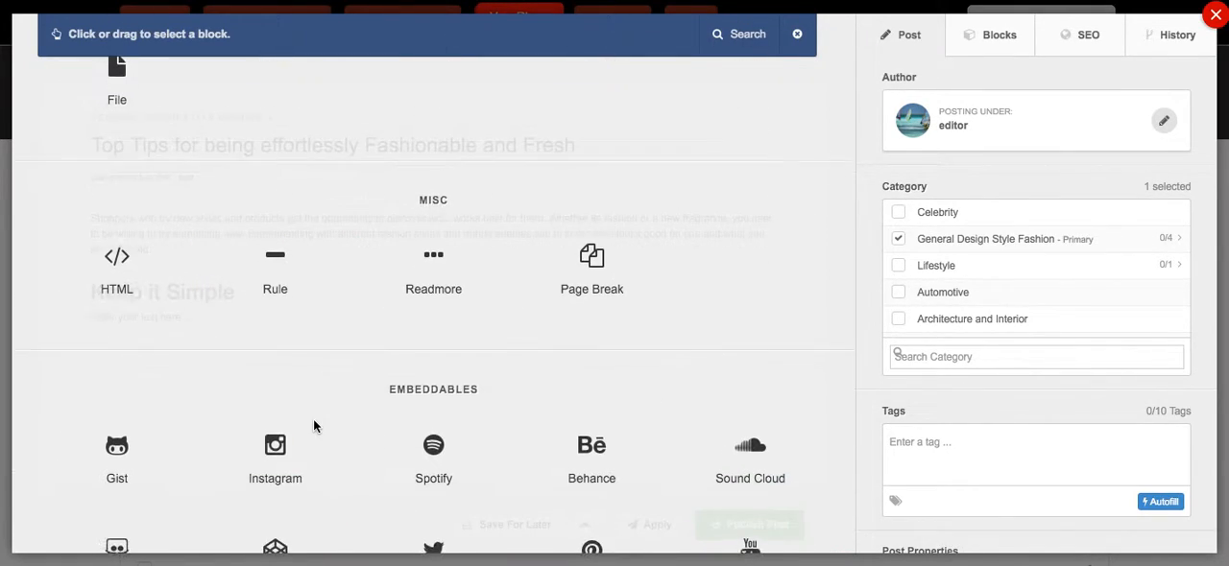
scroll(down, 3)
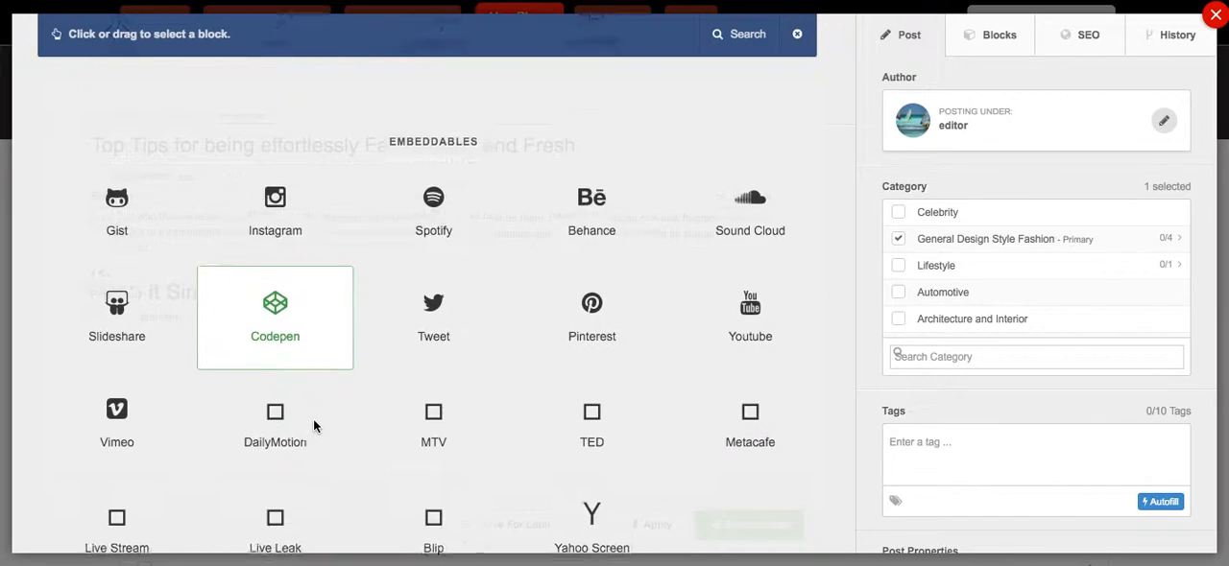
mouse_move(750, 165)
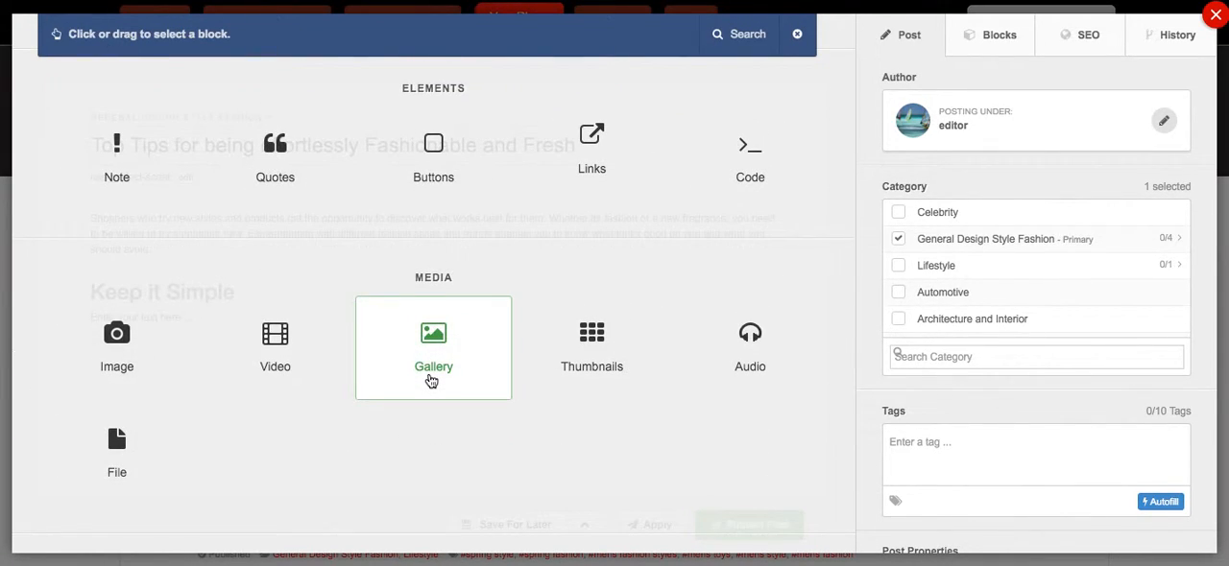
scroll(up, 3)
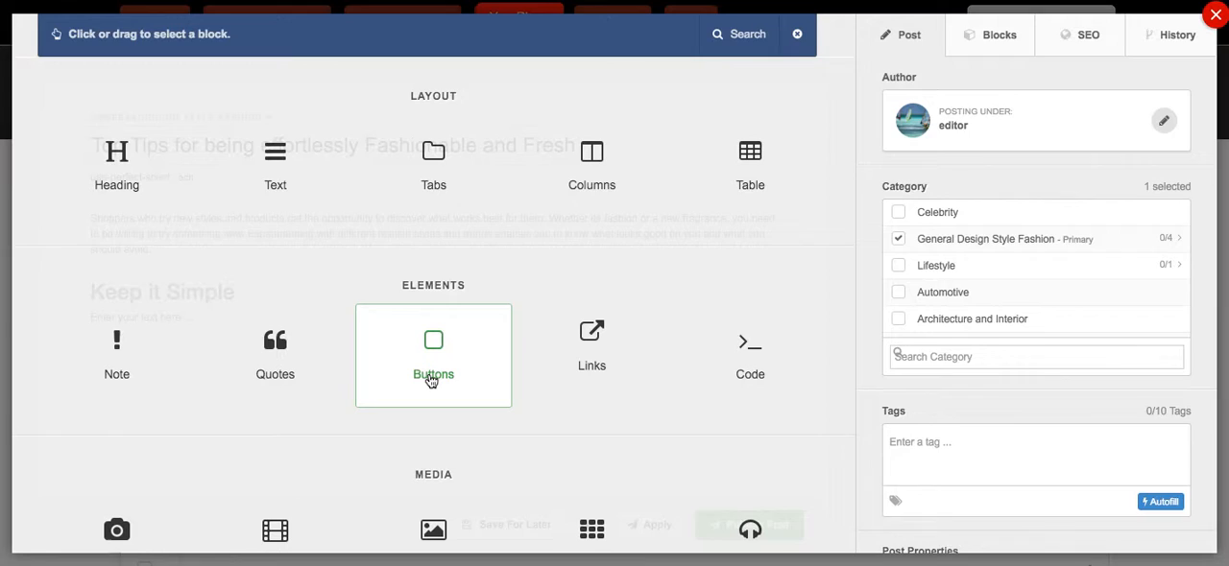
mouse_move(717, 210)
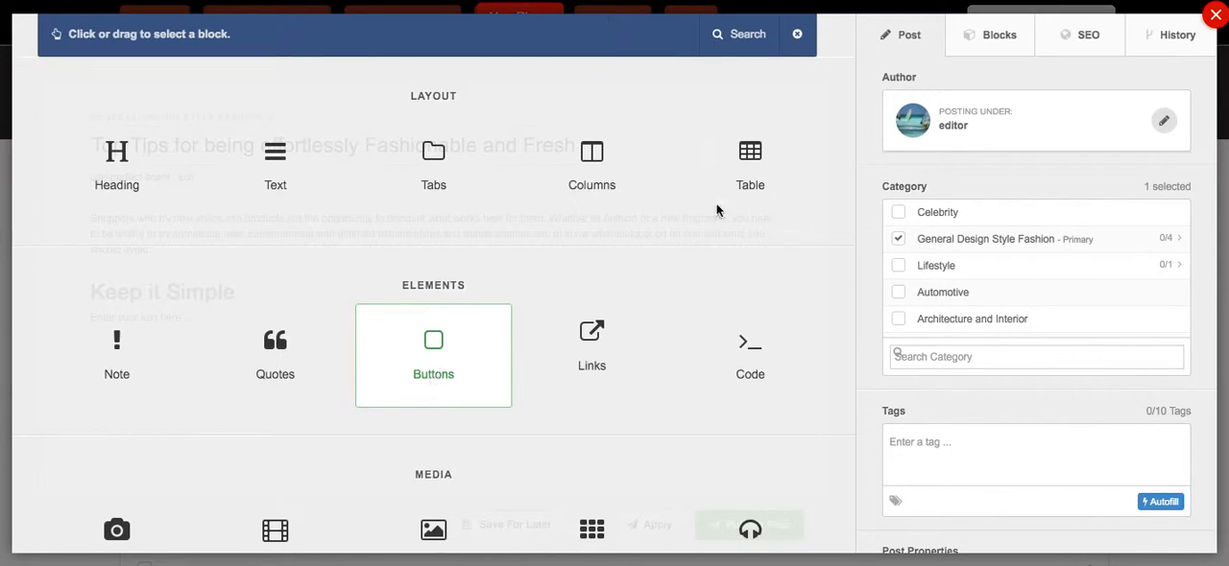
mouse_move(866, 214)
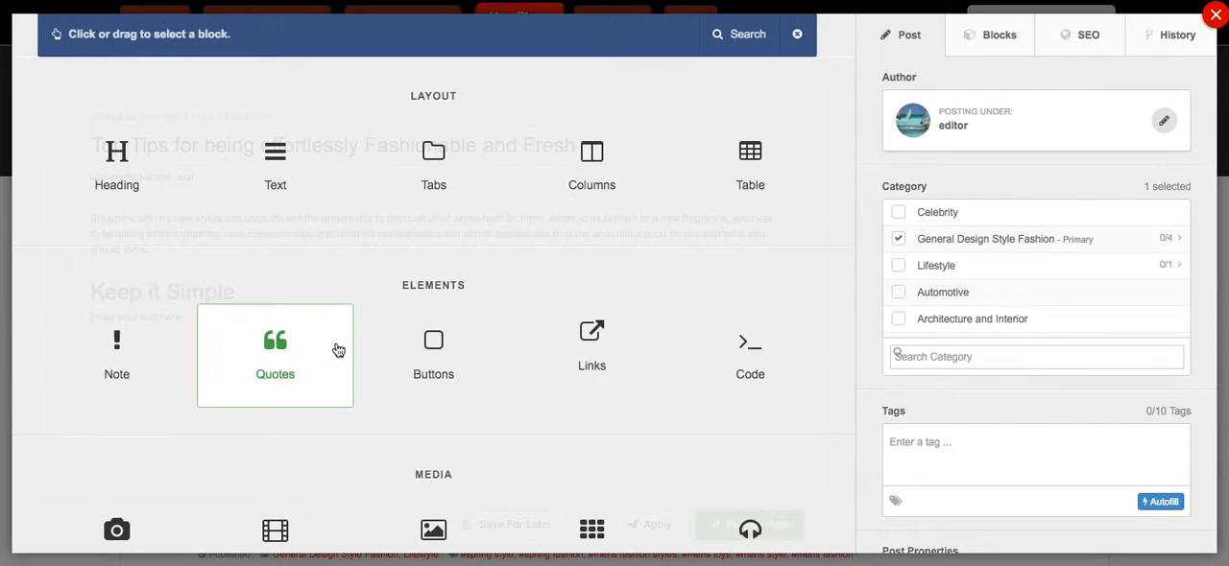
mouse_move(332, 298)
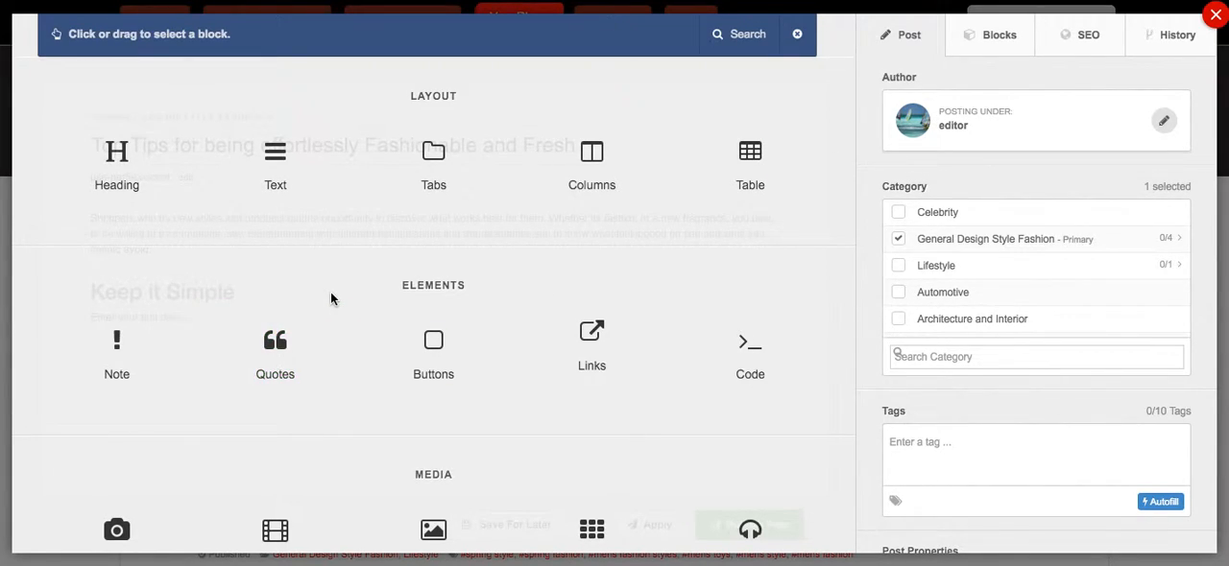